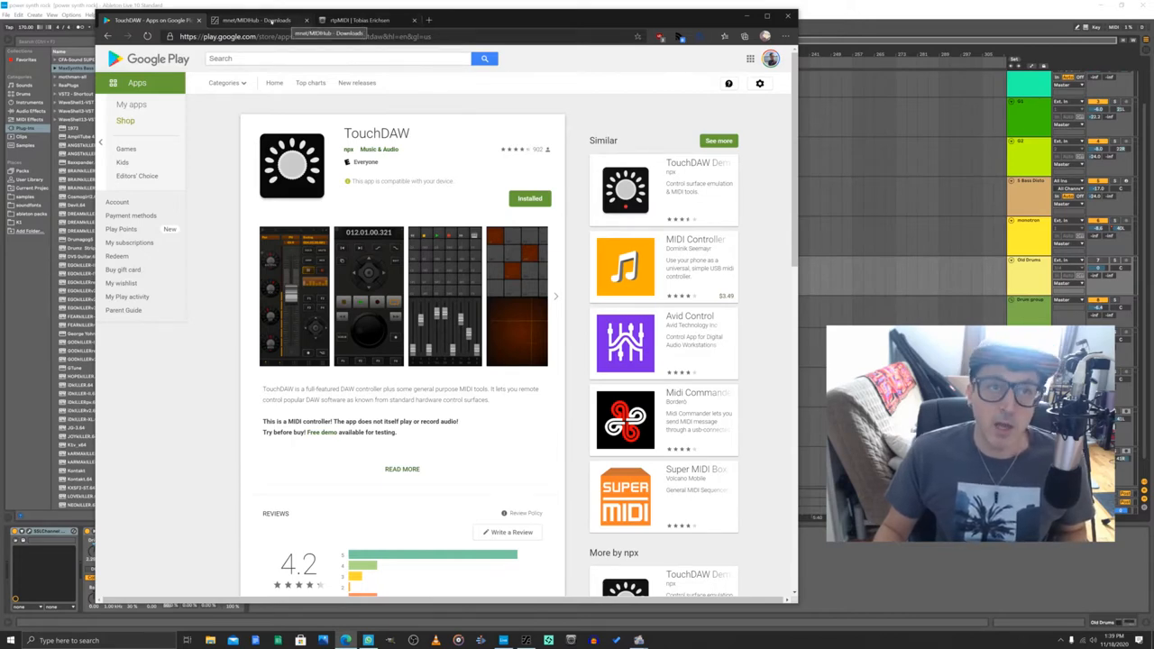
# Step: Switch to the 'rtpMIDI | Tobias Erichsen' browser tab
pyautogui.click(255, 20)
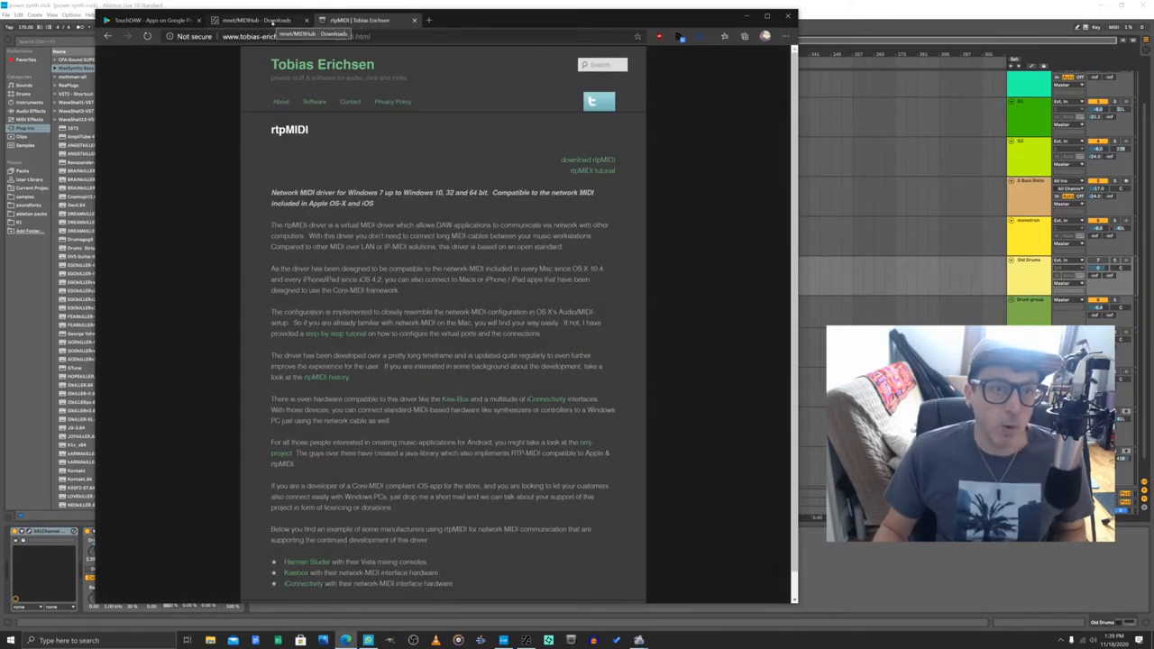
# Step: Scroll down through the rtpMIDI driver page on Tobias Erichsen's website
pyautogui.click(588, 159)
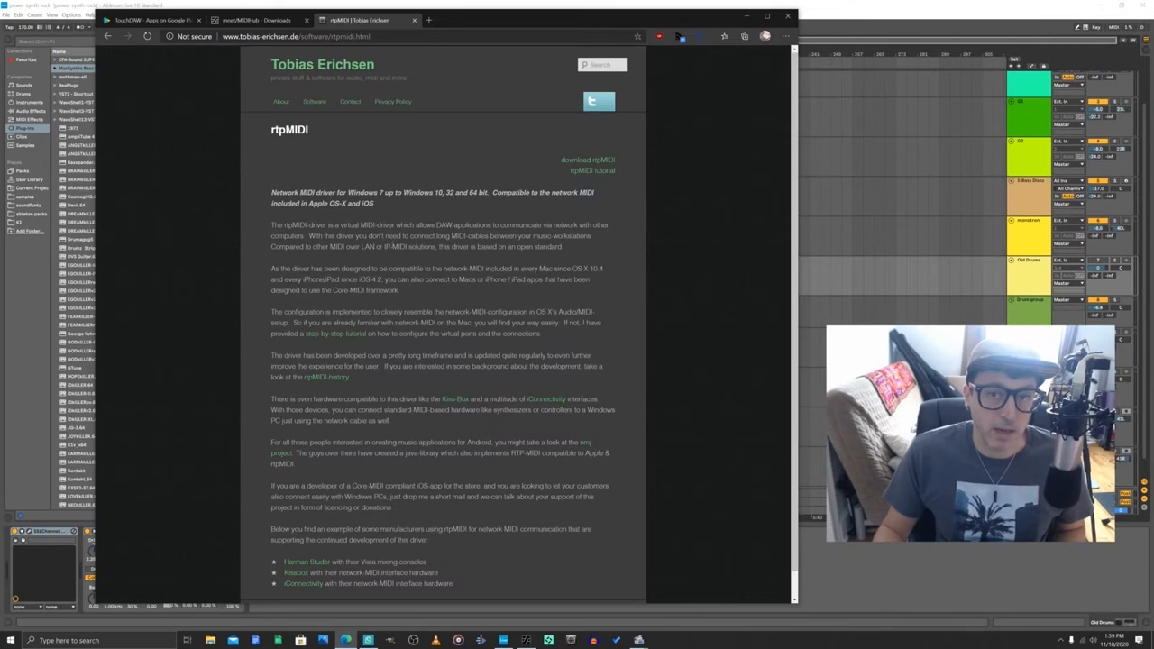
pyautogui.scroll(-3)
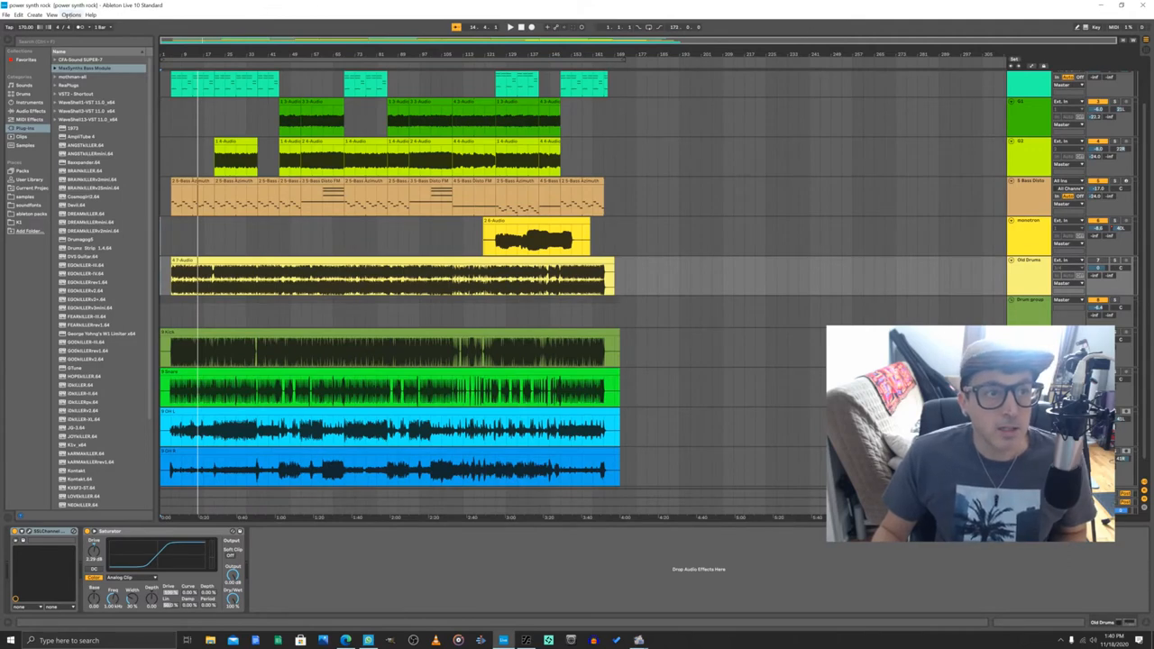
# Step: Open Ableton's Preferences to MIDI settings: MackieControl surface, MIDIHub Port 1 in/out
pyautogui.click(71, 16)
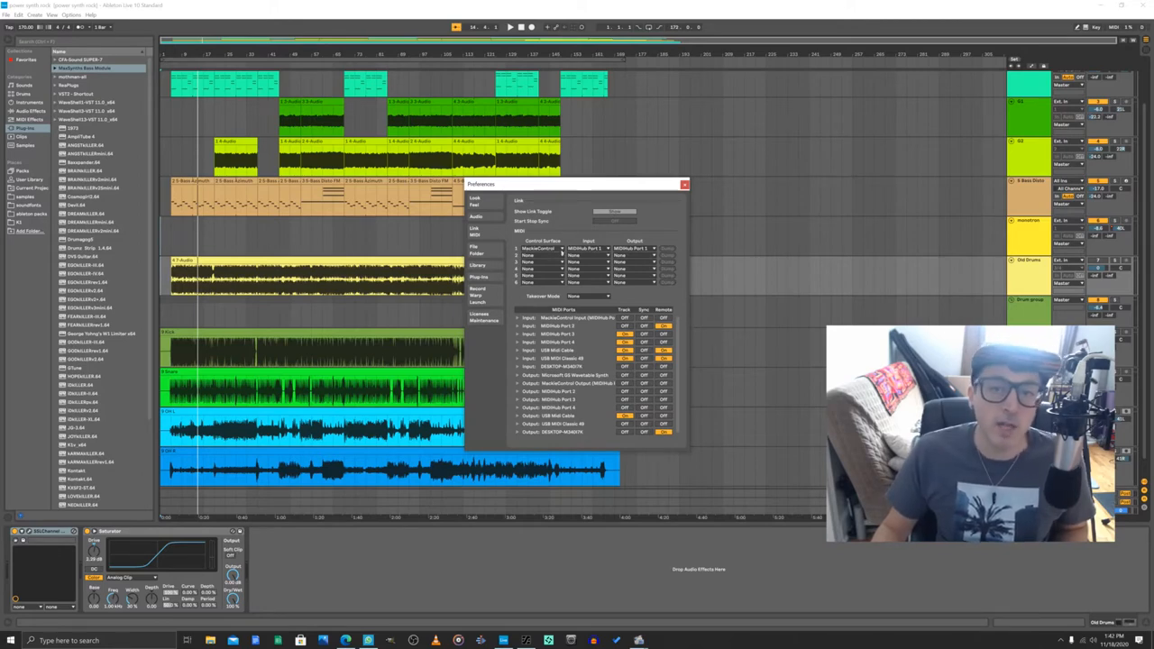
# Step: Close the Preferences window and bring up MIDIHub showing Ports 1 and 2
pyautogui.click(541, 248)
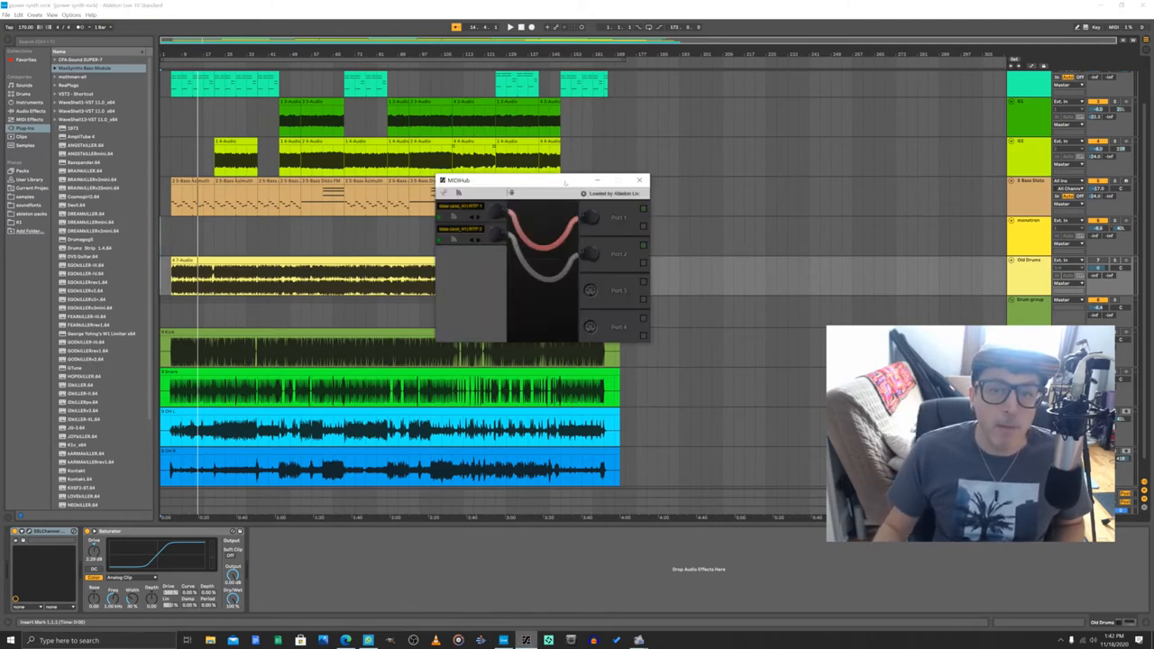
# Step: Drag the MIDIHub window left and switch to the 'mnet/MIDIHub - Downloads' tab
pyautogui.moveTo(541, 181); pyautogui.dragTo(351, 188)
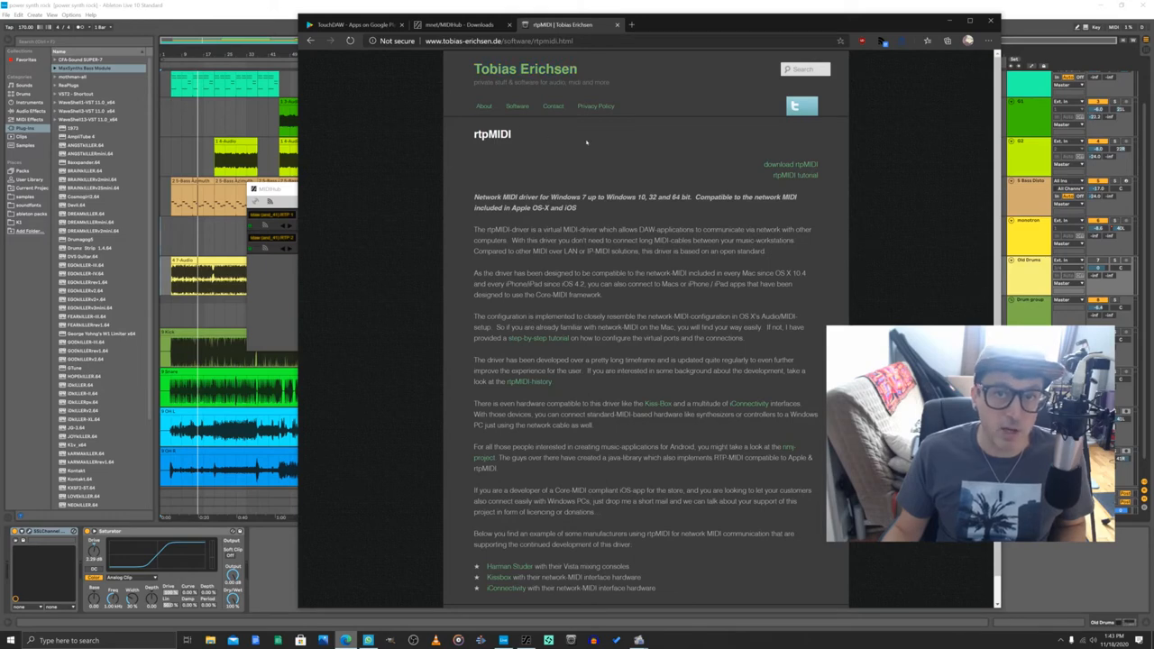
pyautogui.click(460, 25)
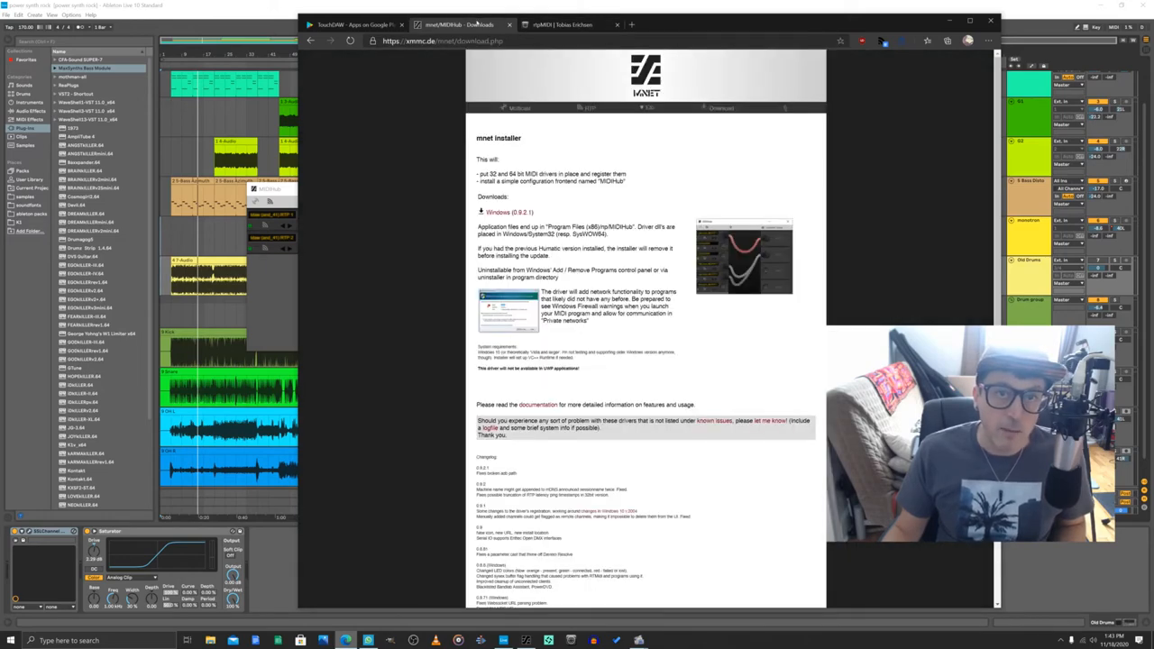